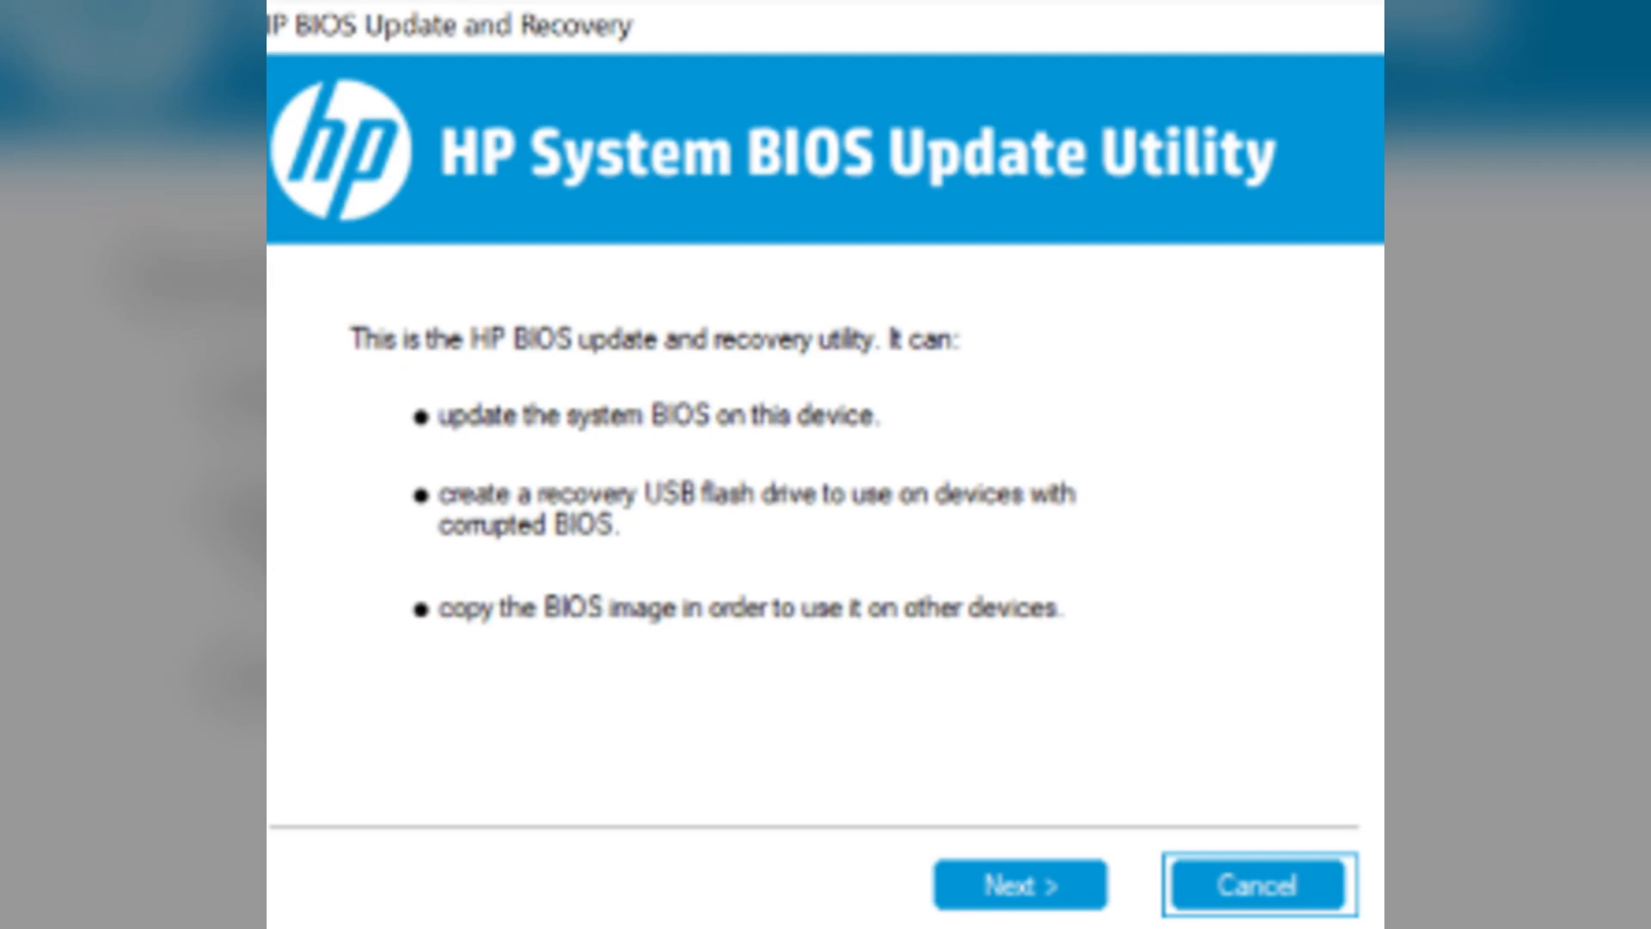
Cancel the HP BIOS update utility and return to the Windows desktop
left_click(1256, 884)
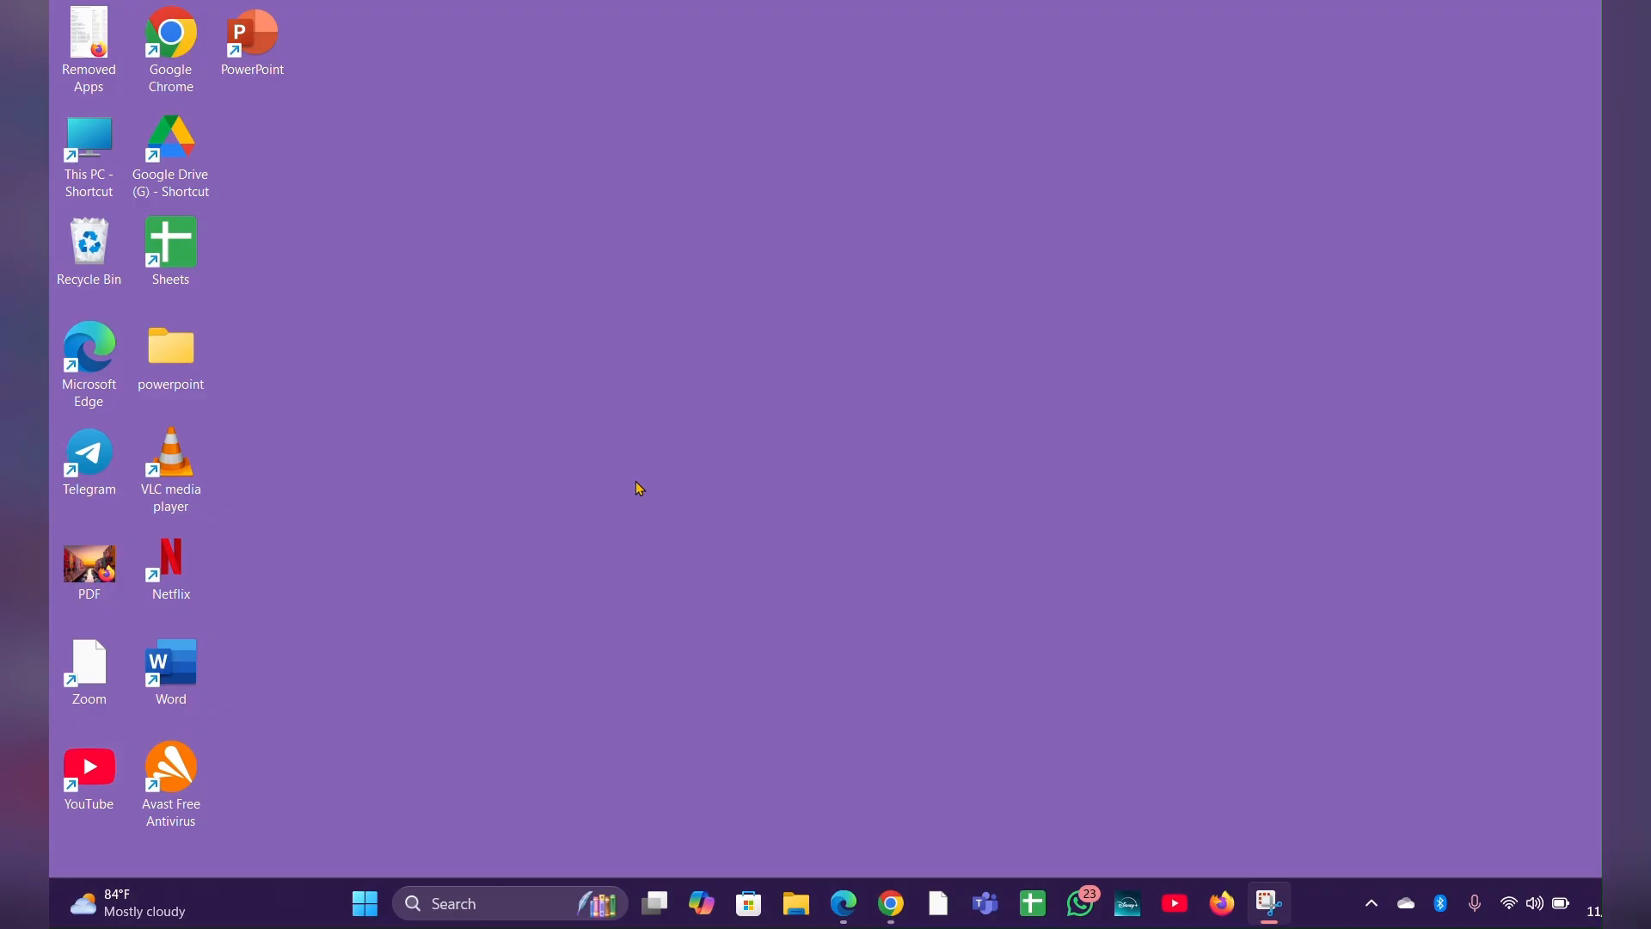